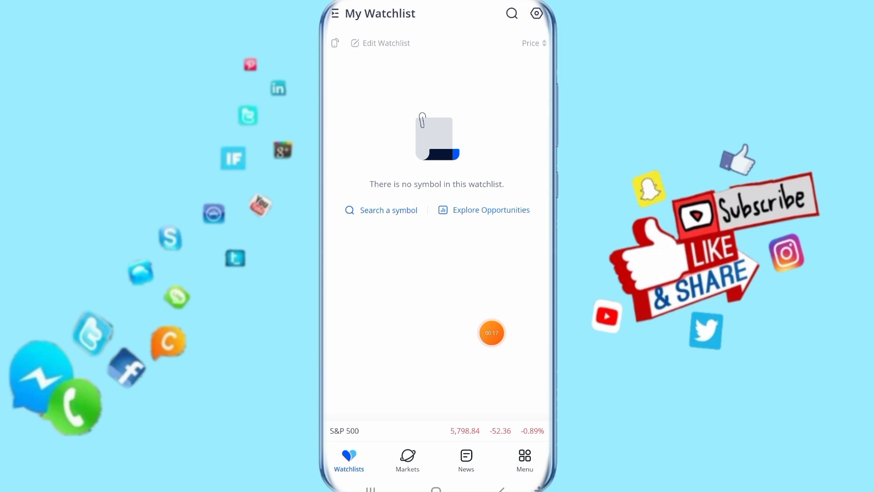
mouse_move(538, 456)
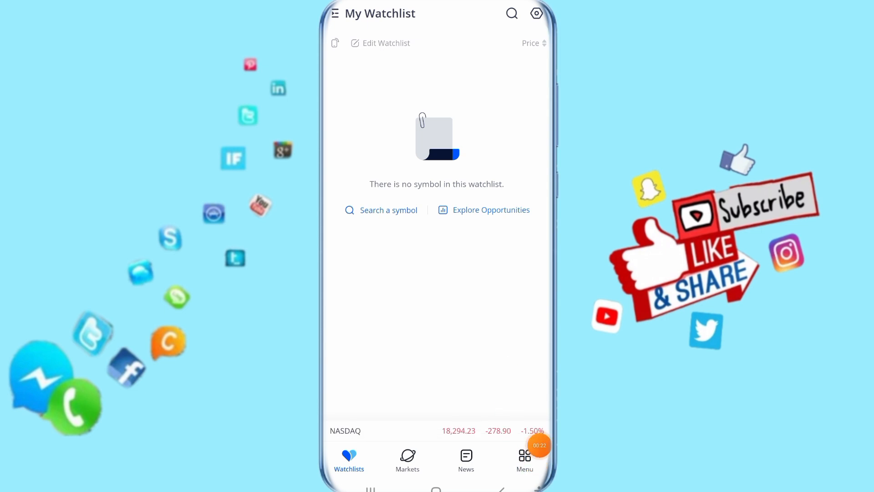
Switch from the empty watchlist to the Menu page with shortcuts and messages.
click(523, 459)
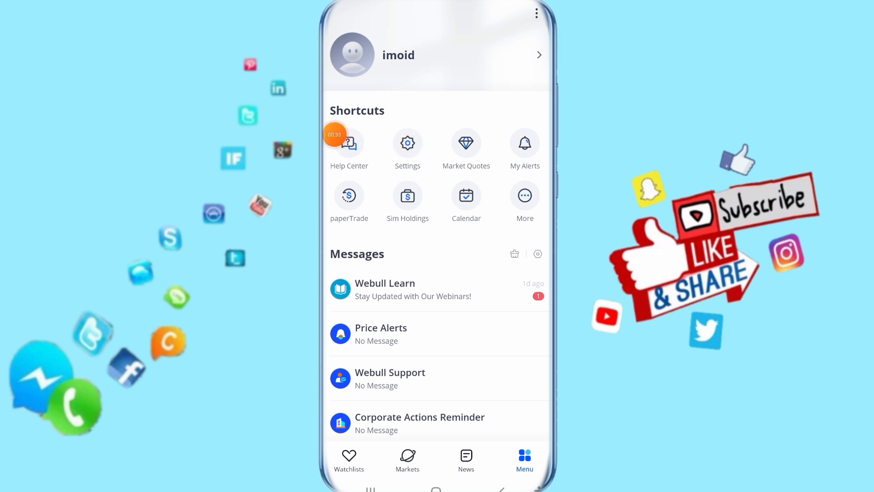
In Settings > General > Language, enable the Translation and Correction toggles.
click(408, 143)
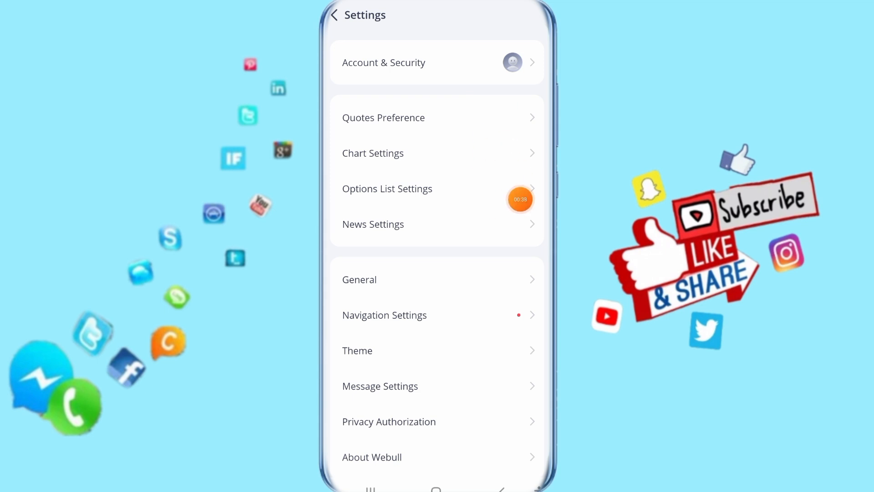
mouse_move(503, 281)
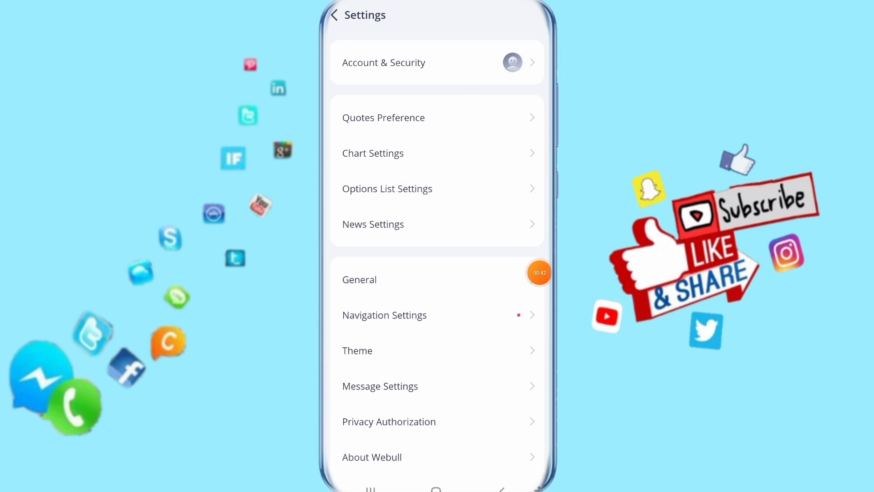
click(360, 279)
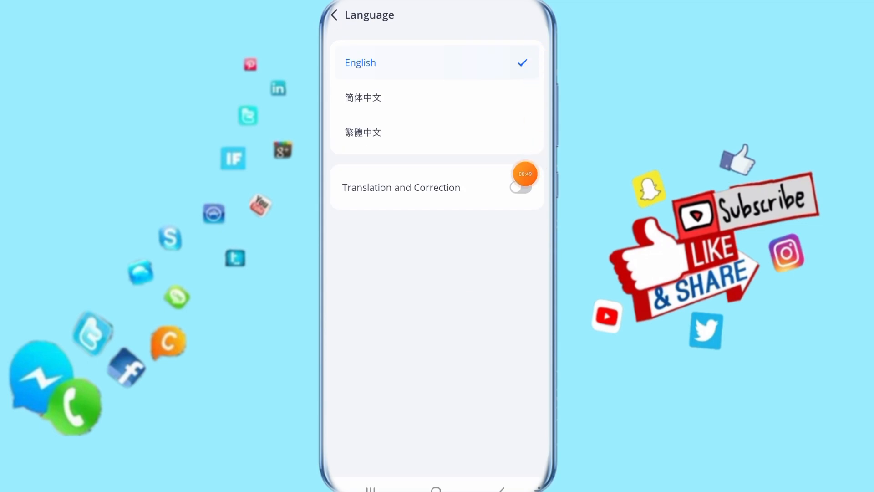
click(519, 187)
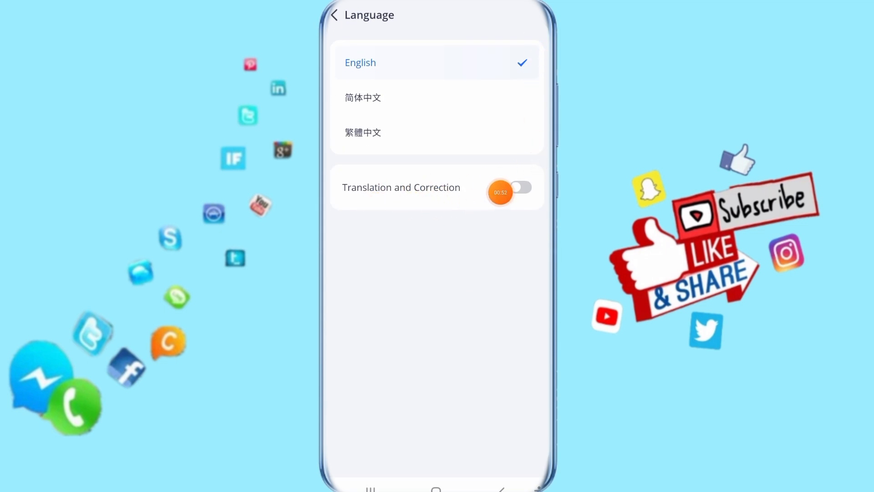
click(520, 187)
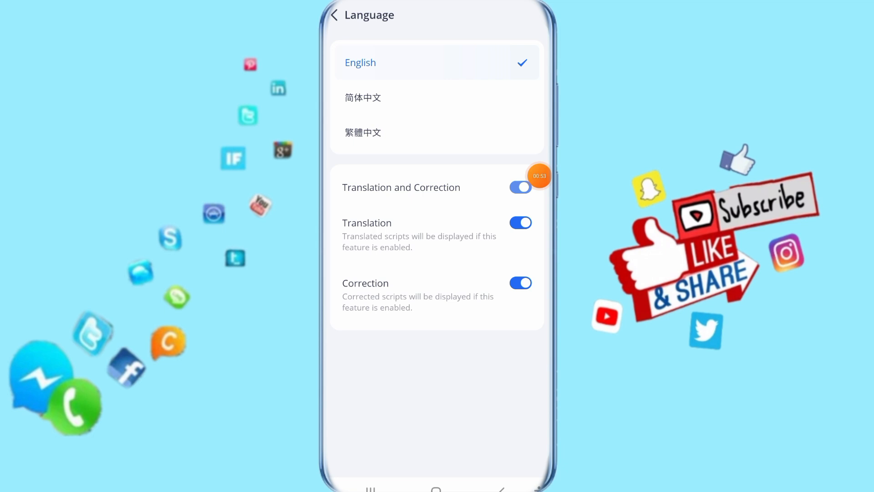